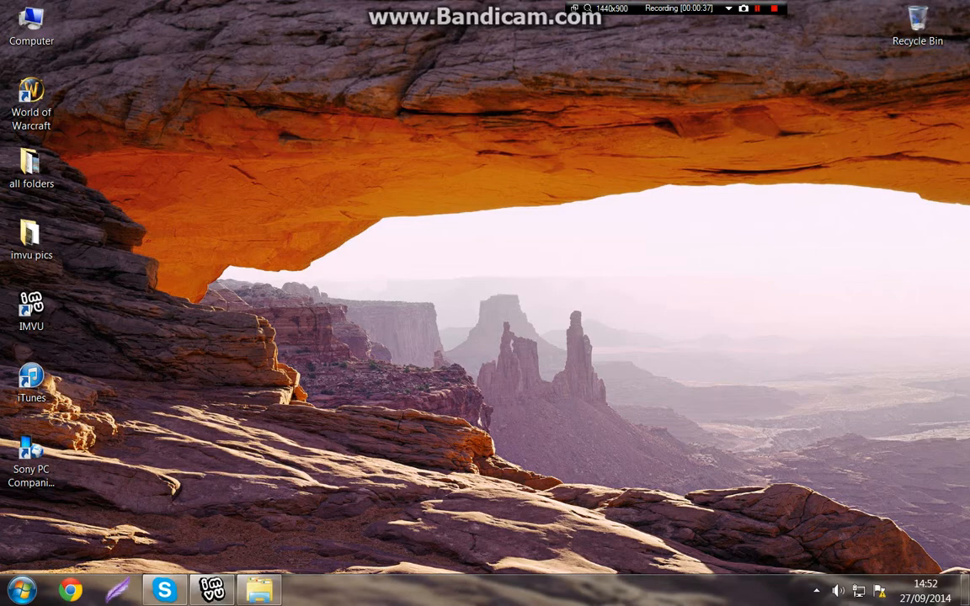
- Open the Computer view of disk drives from the Start menu
{"action": "left_click", "coordinate": [18, 589]}
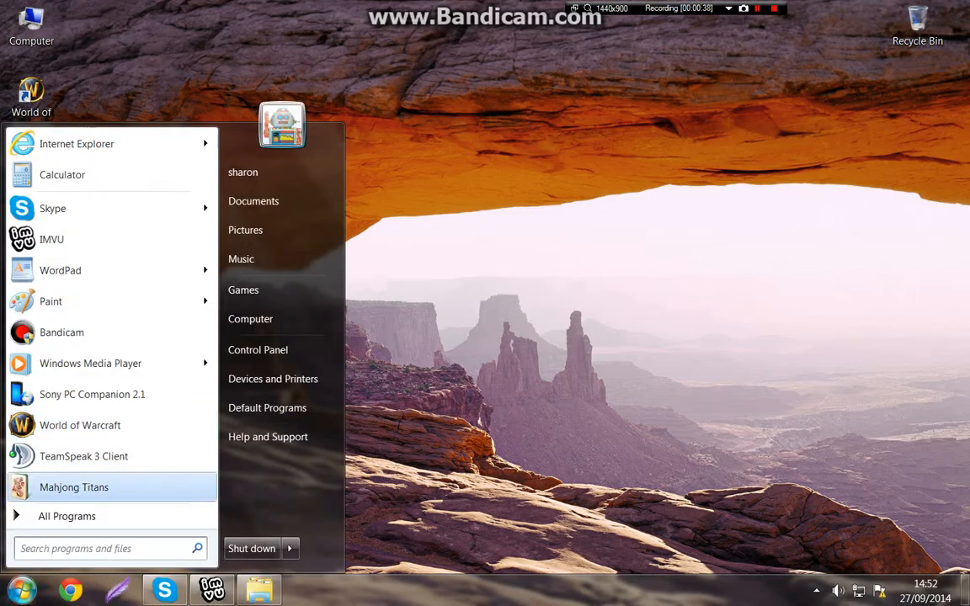
{"action": "mouse_move", "coordinate": [250, 319]}
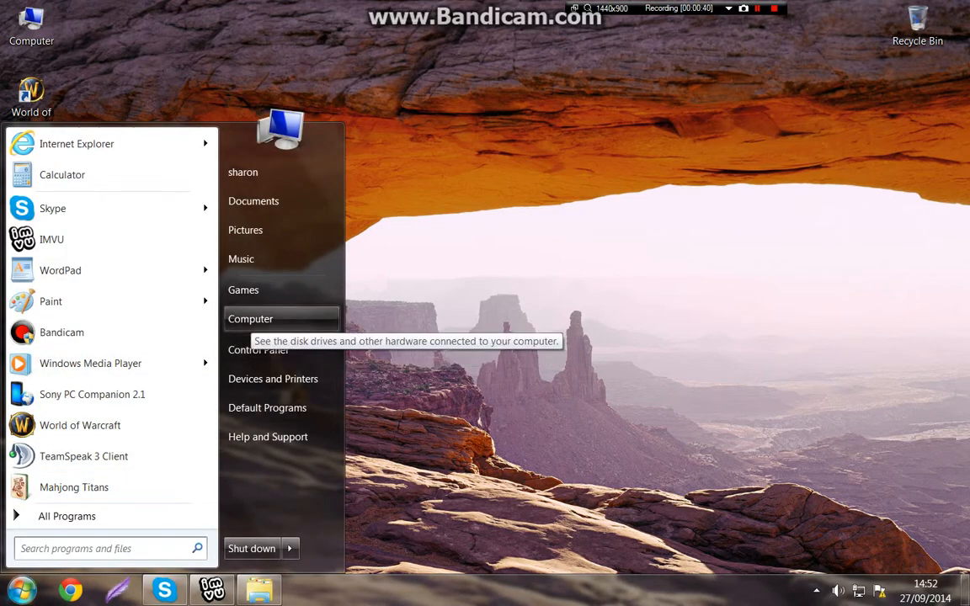
{"action": "left_click", "coordinate": [250, 319]}
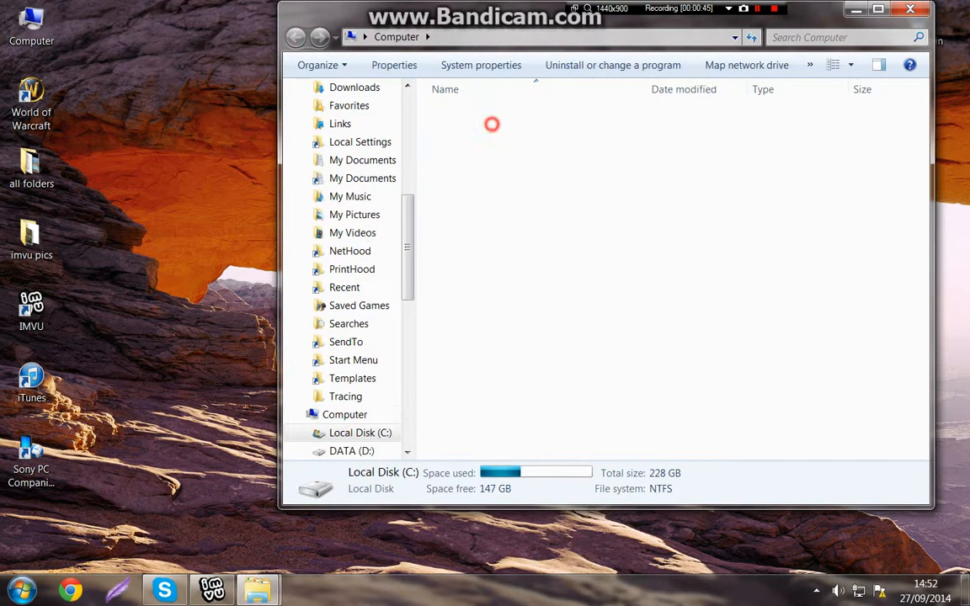
- Open Local Disk (C:) > Users and go into the user's profile folder
{"action": "double_click", "coordinate": [359, 432]}
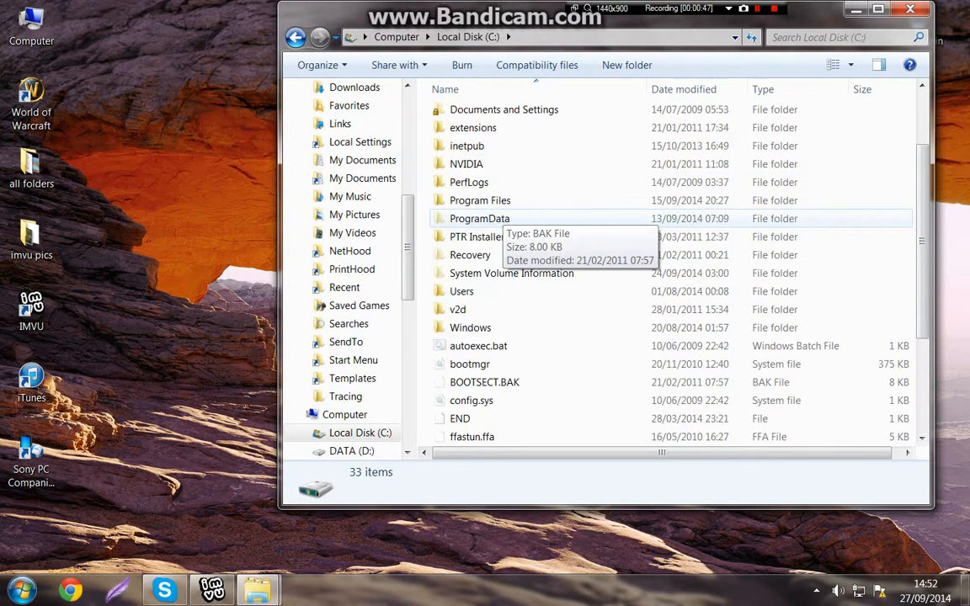
{"action": "left_click", "coordinate": [462, 290]}
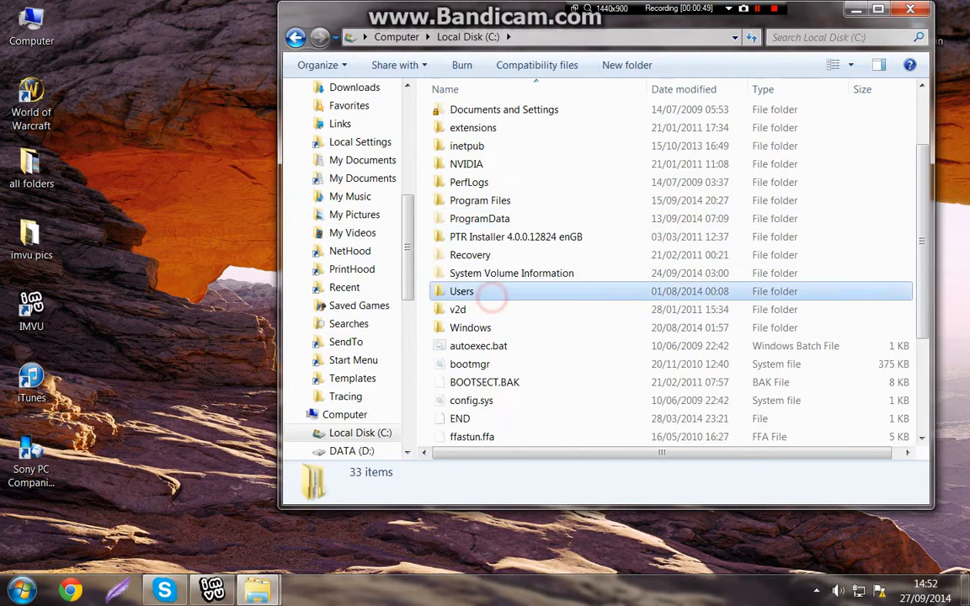
{"action": "double_click", "coordinate": [462, 291]}
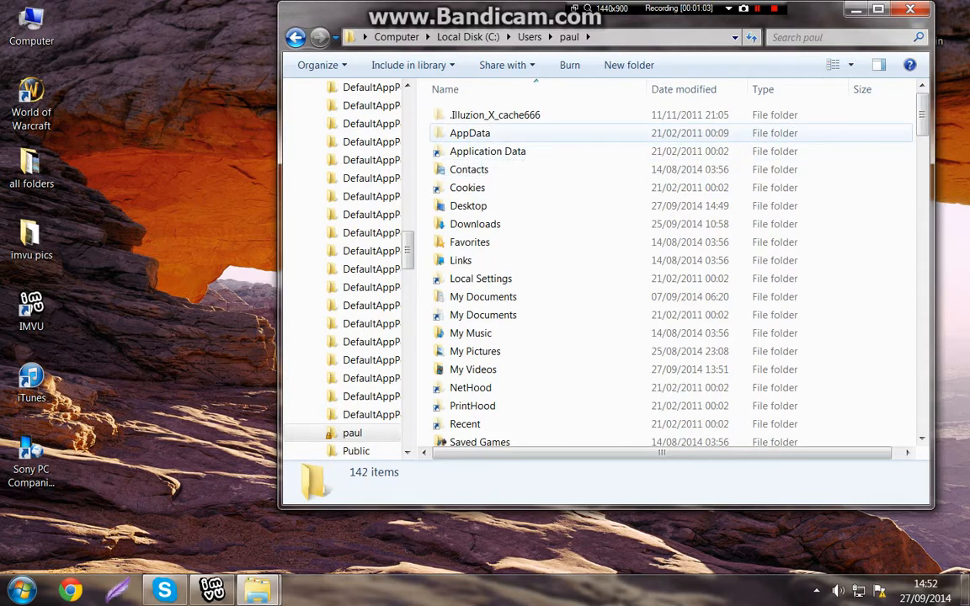
{"action": "left_click", "coordinate": [487, 151]}
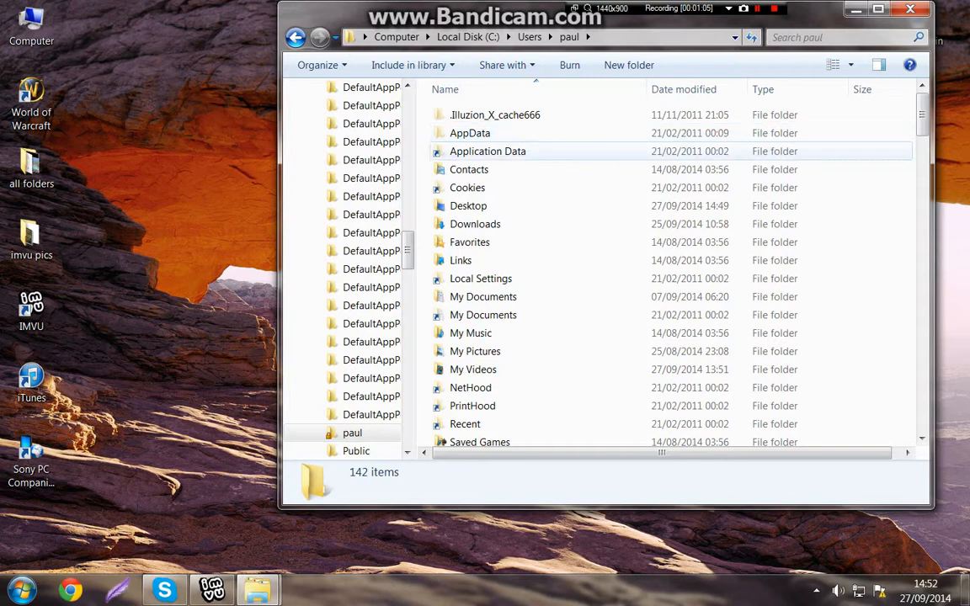
- In Folder and search options > View, enable 'Show hidden files, folders, and drives' and confirm
{"action": "left_click", "coordinate": [321, 65]}
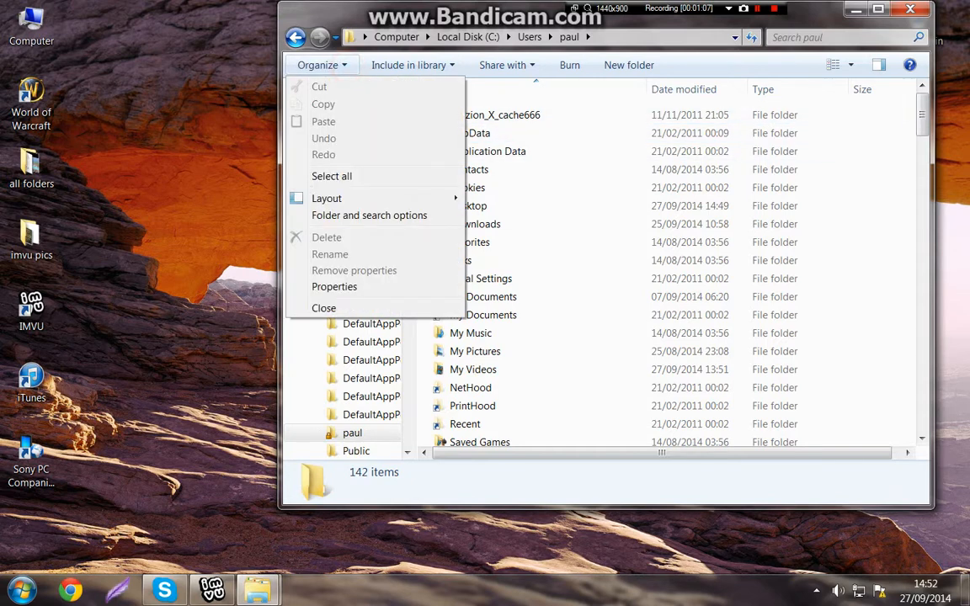
{"action": "mouse_move", "coordinate": [369, 215]}
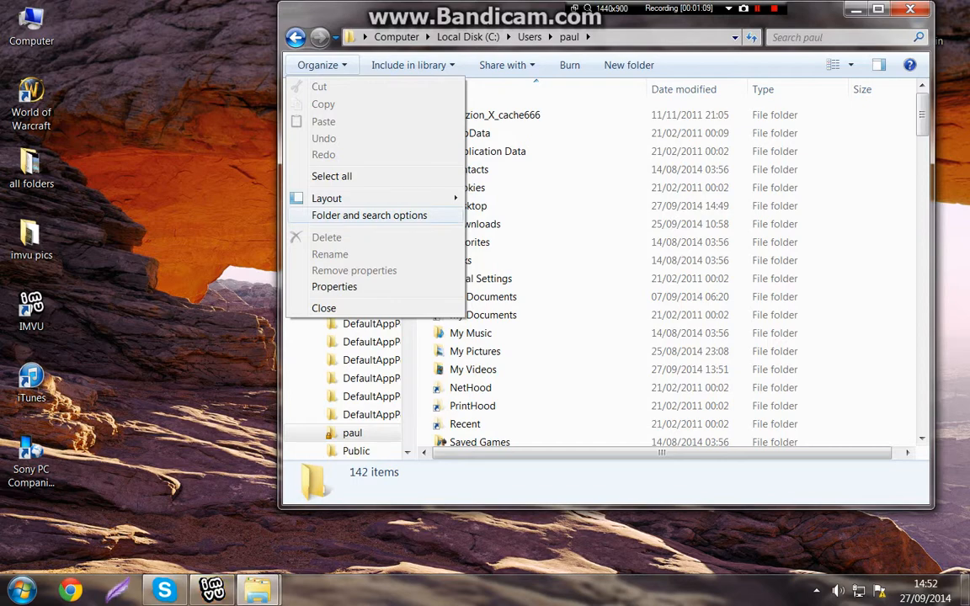
{"action": "left_click", "coordinate": [369, 215]}
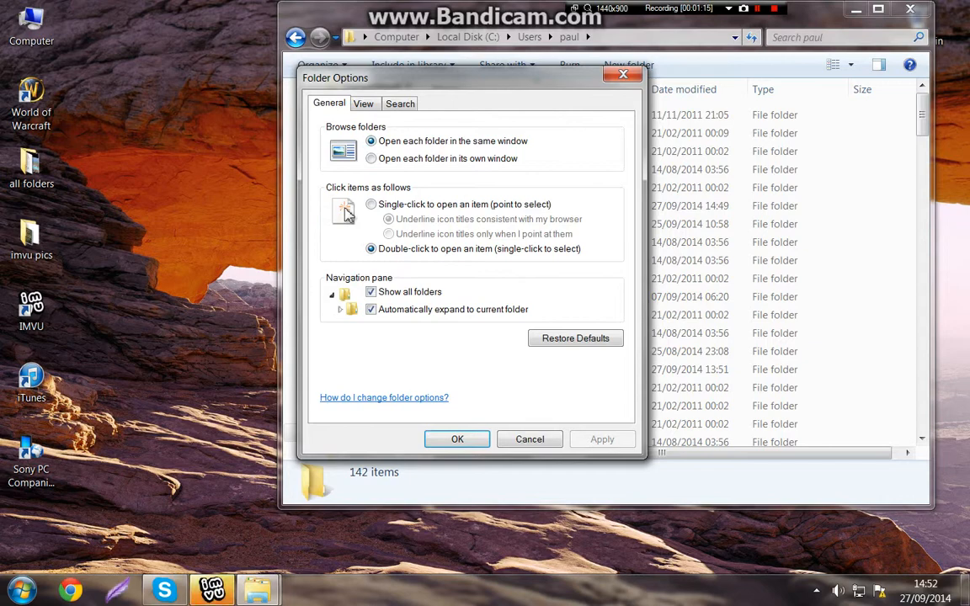
{"action": "left_click", "coordinate": [364, 103]}
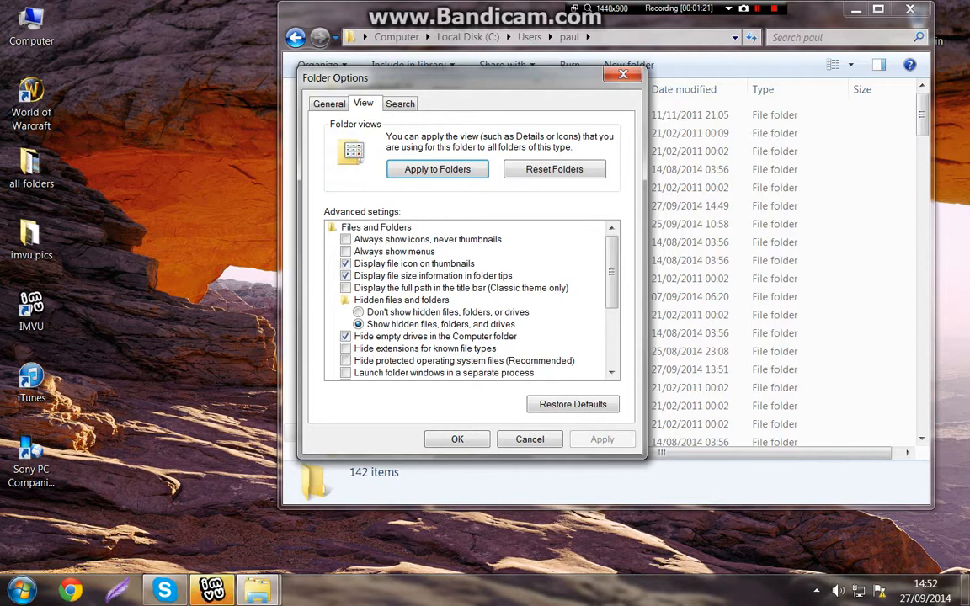
{"action": "left_click", "coordinate": [402, 300]}
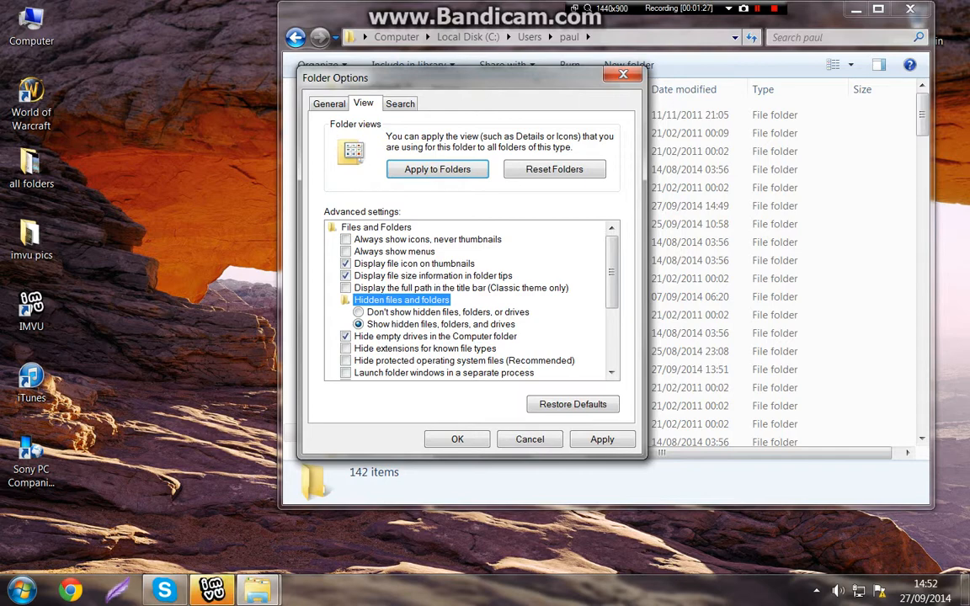
{"action": "left_click", "coordinate": [602, 439]}
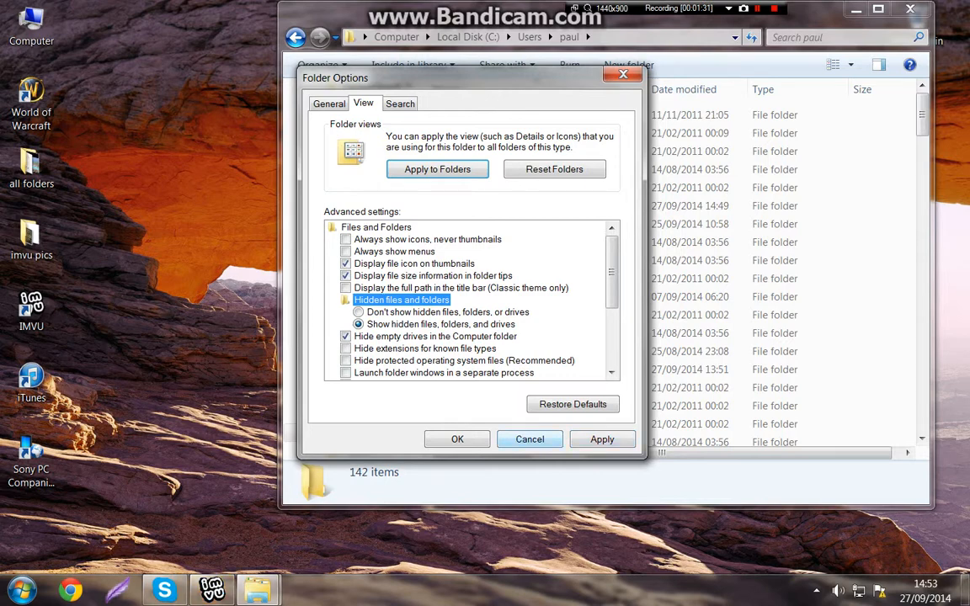
{"action": "left_click", "coordinate": [457, 439]}
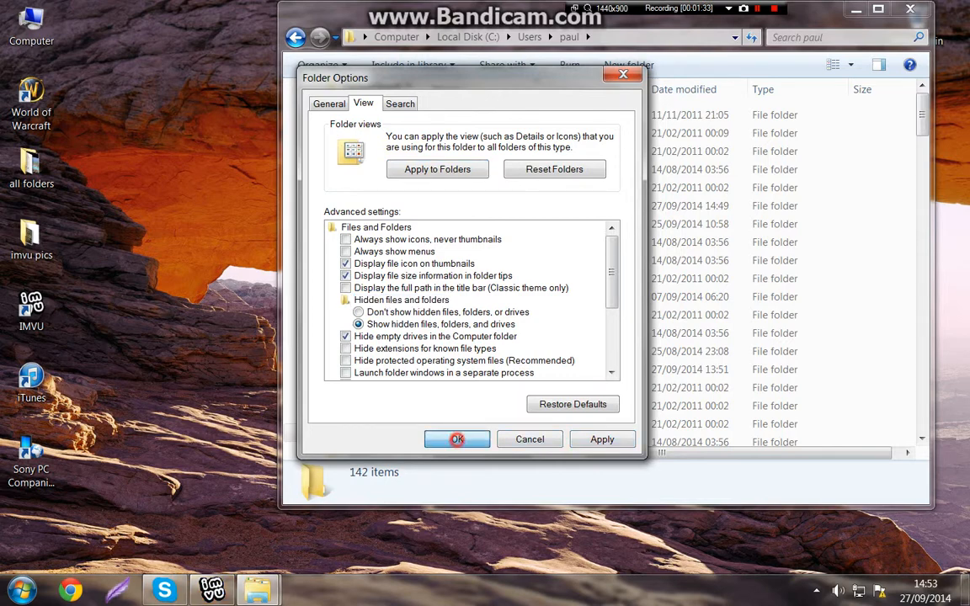
{"action": "left_click", "coordinate": [457, 439]}
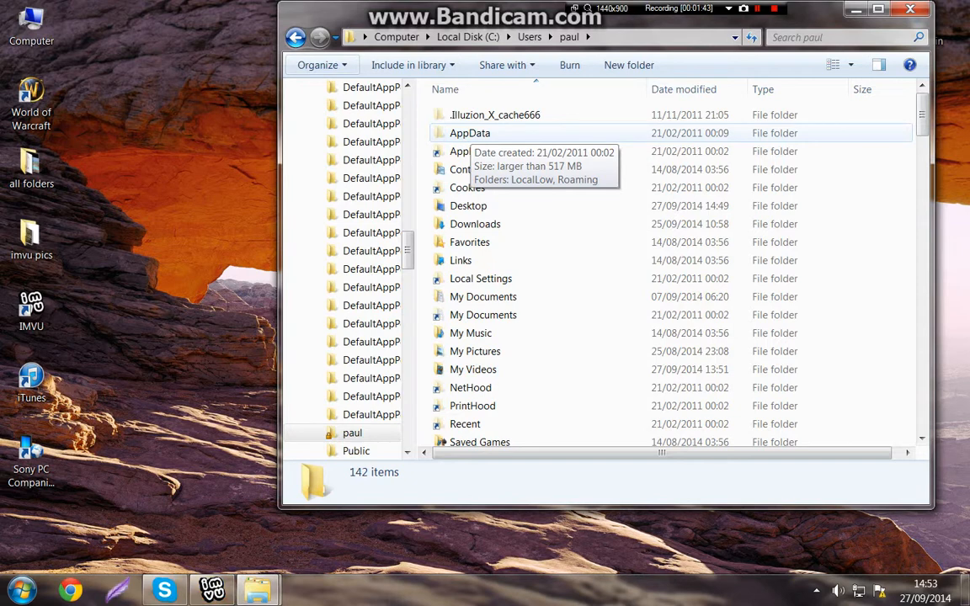
- Navigate AppData > Roaming and open the IMVU folder
{"action": "double_click", "coordinate": [471, 133]}
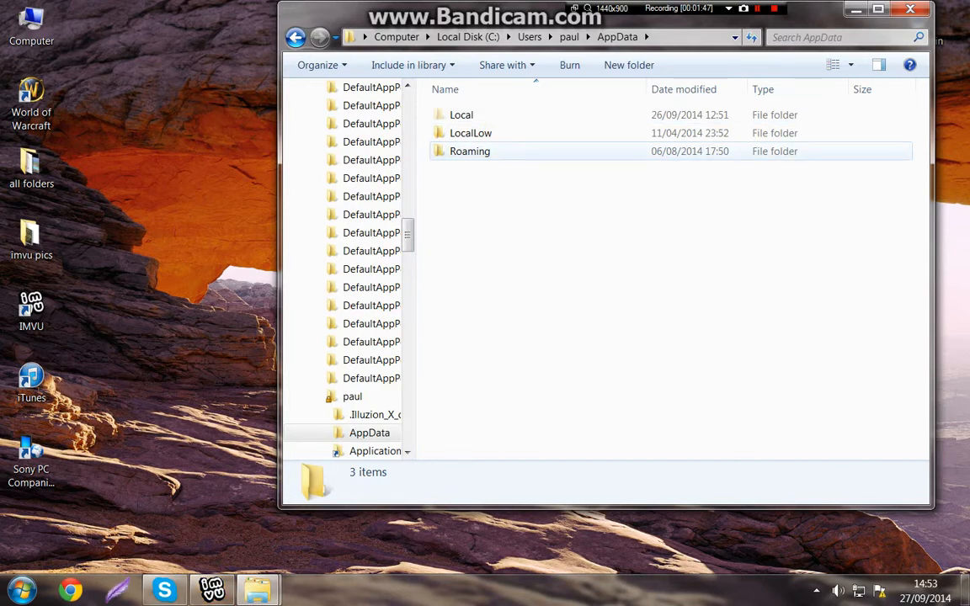
{"action": "mouse_move", "coordinate": [470, 151]}
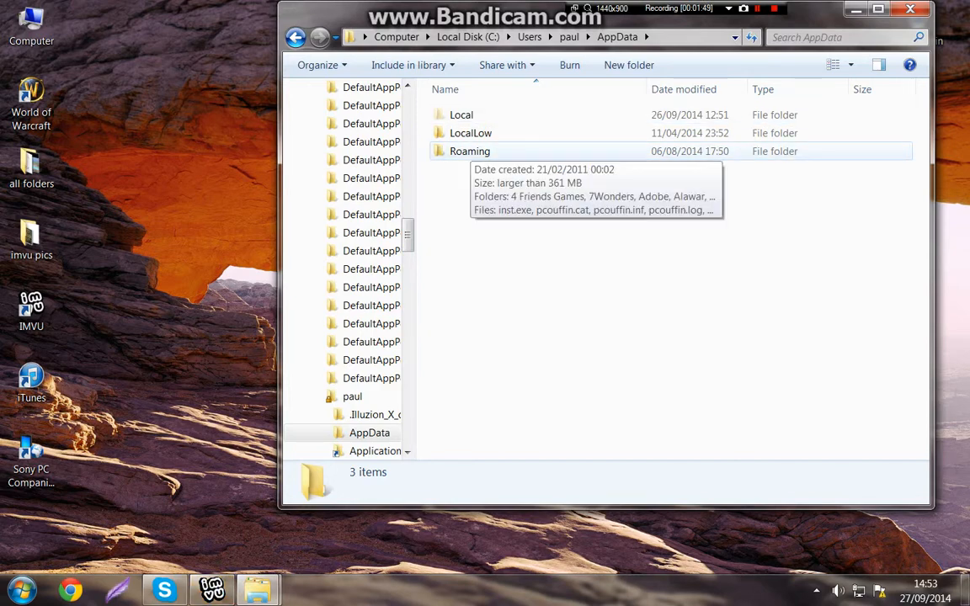
{"action": "double_click", "coordinate": [470, 151]}
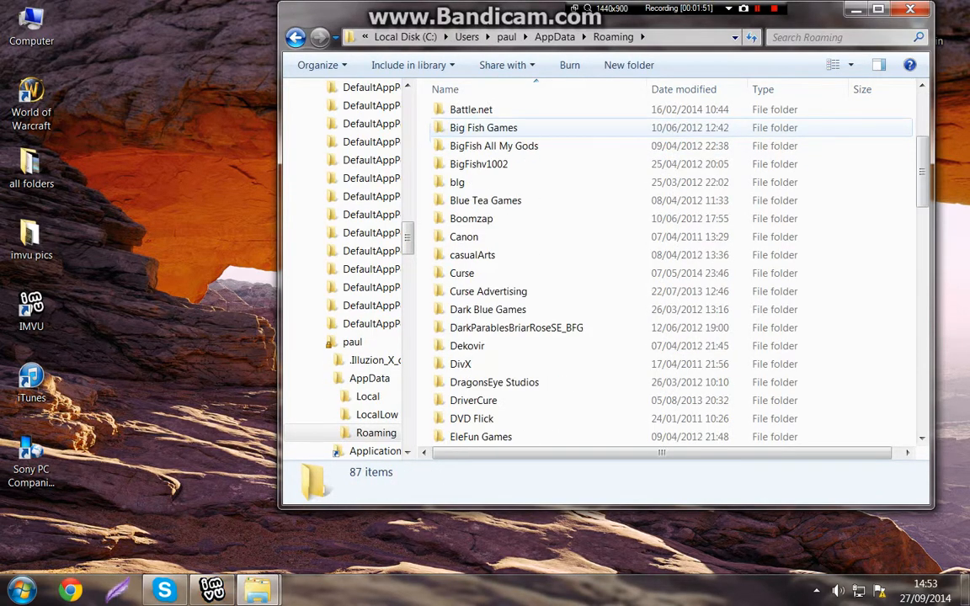
{"action": "scroll", "scroll_direction": "down", "scroll_amount": 3}
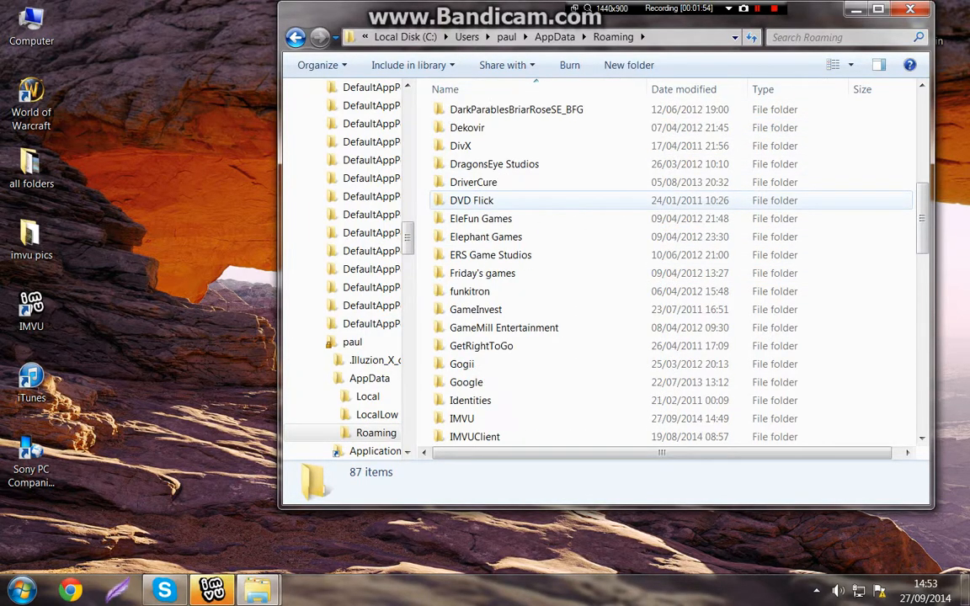
{"action": "scroll", "scroll_direction": "down", "scroll_amount": 3}
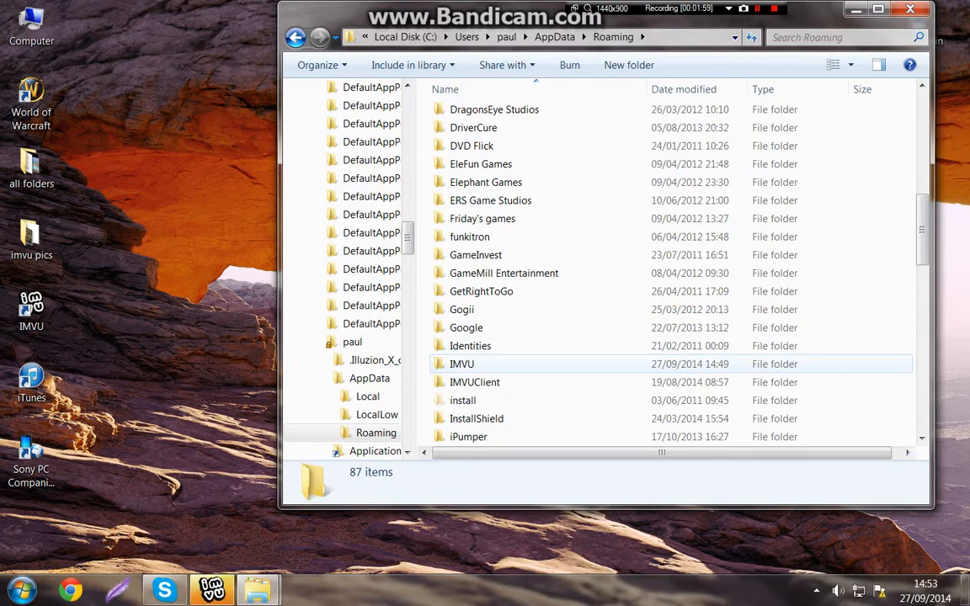
{"action": "left_click", "coordinate": [461, 363]}
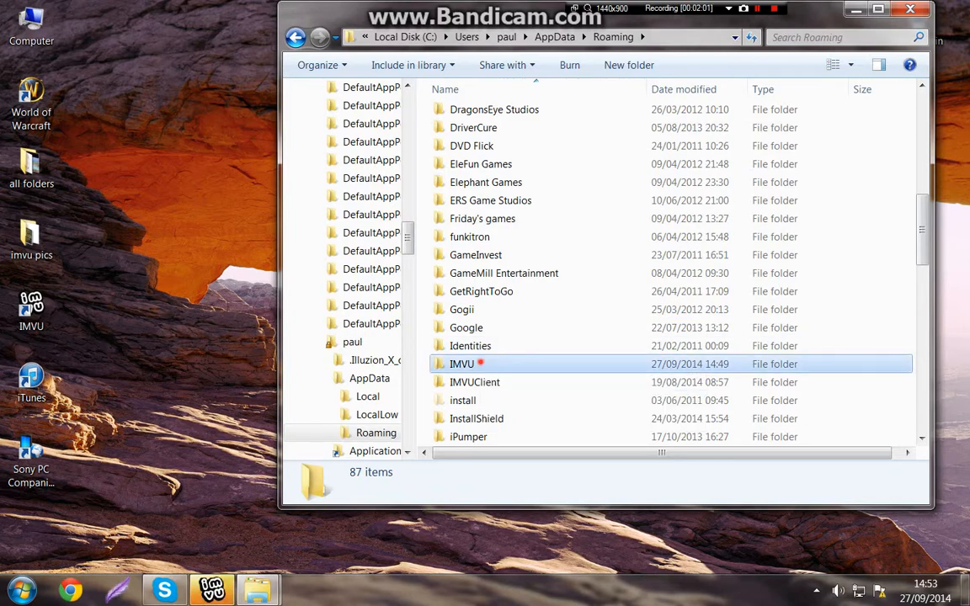
{"action": "double_click", "coordinate": [461, 363]}
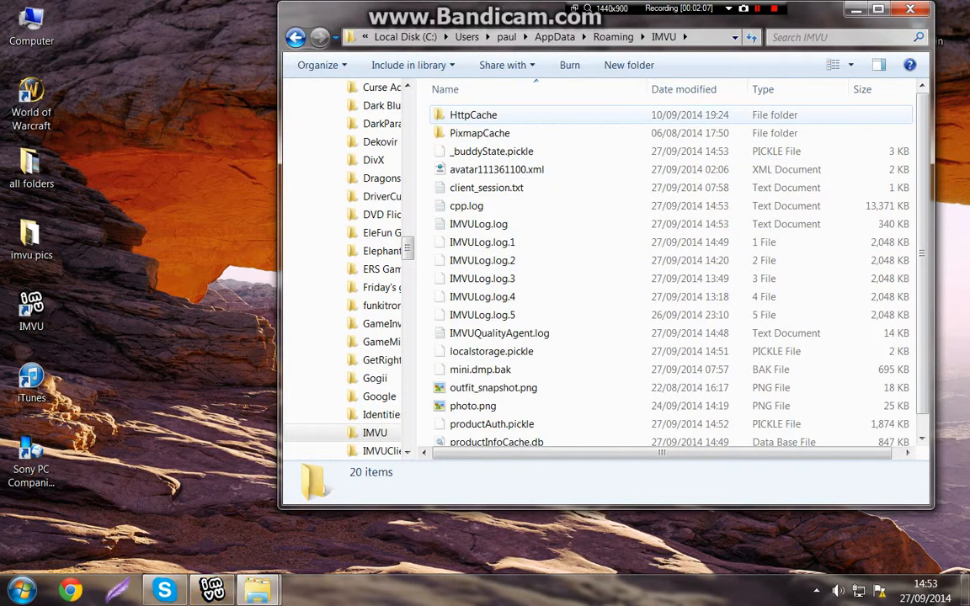
{"action": "mouse_move", "coordinate": [480, 133]}
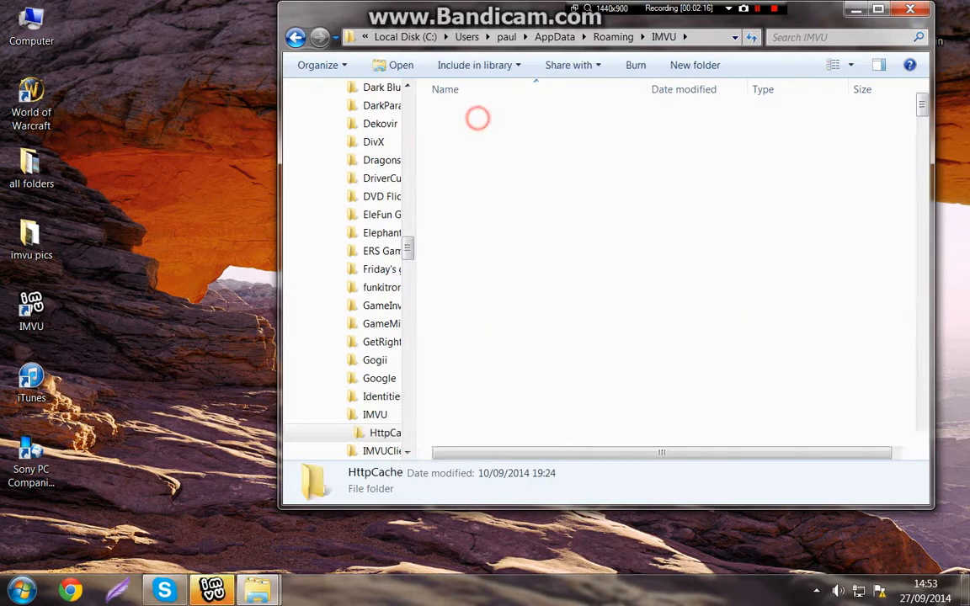
- Open IMVU's HttpCache folder listing its 256 cache subfolders
{"action": "double_click", "coordinate": [385, 433]}
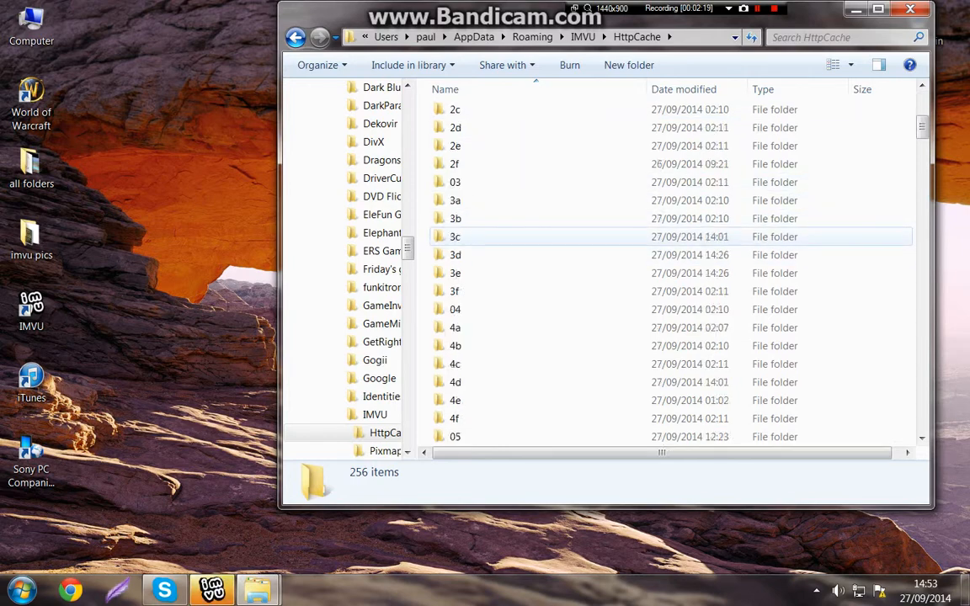
{"action": "scroll", "scroll_direction": "down", "scroll_amount": 3}
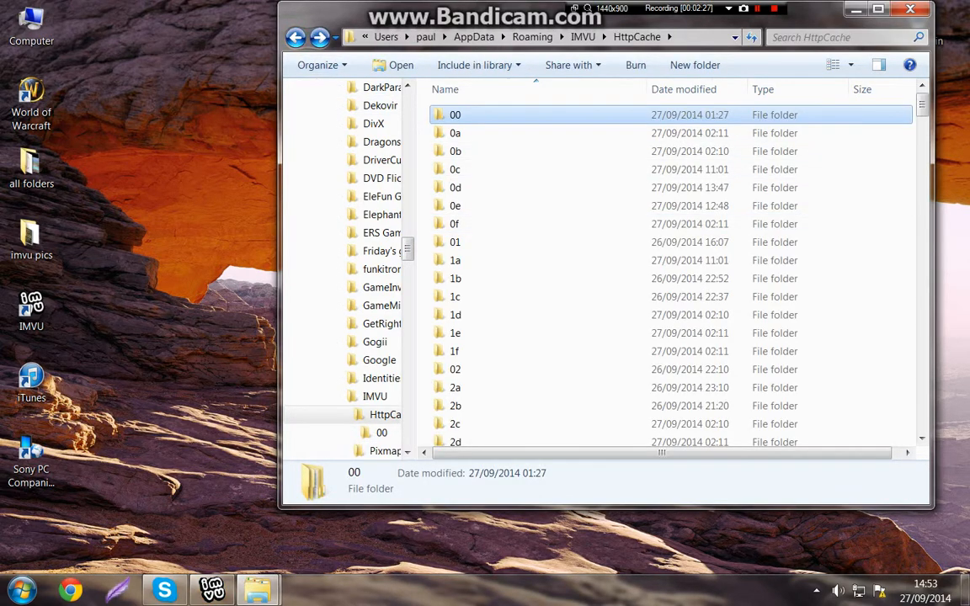
- Select all 256 HttpCache folders with Ctrl+A, then switch to the IMVU client
{"action": "left_click", "coordinate": [456, 114]}
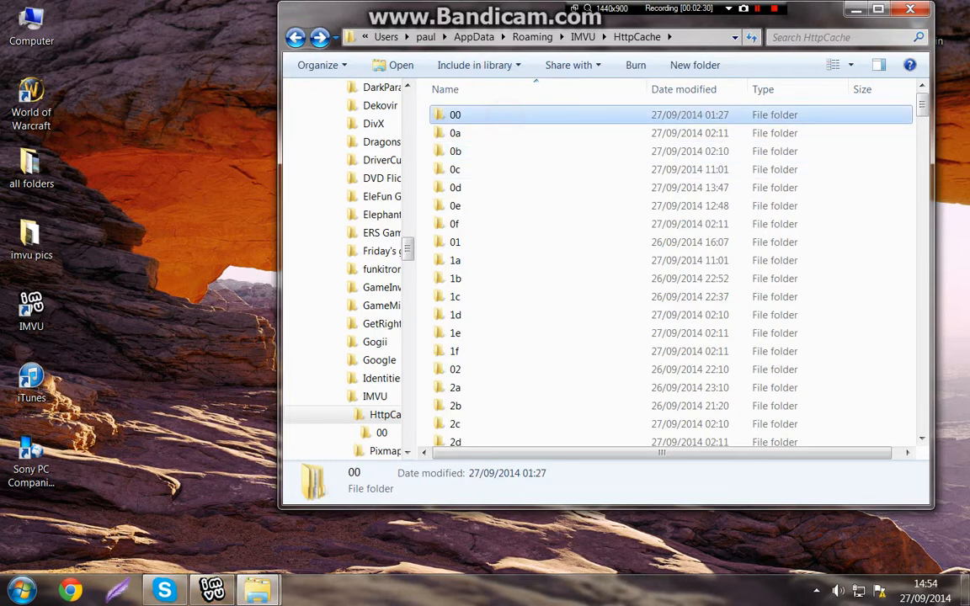
{"action": "key", "text": "ctrl+a"}
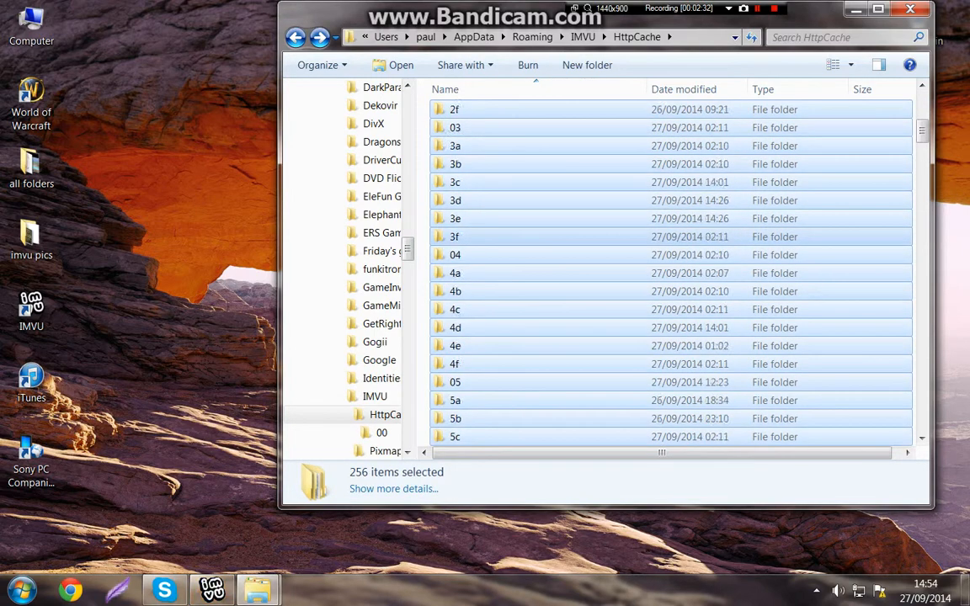
{"action": "scroll", "scroll_direction": "up", "scroll_amount": 3}
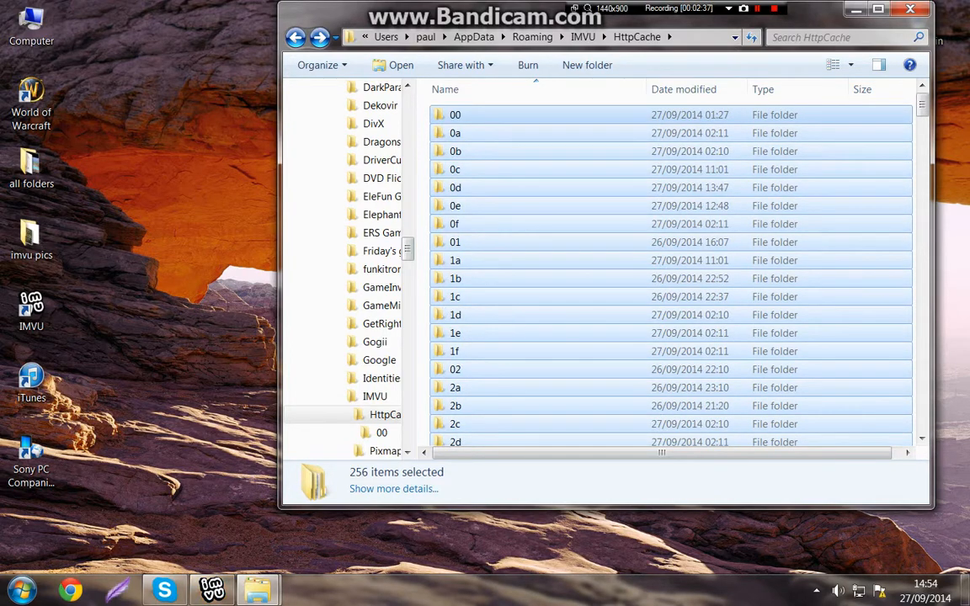
{"action": "mouse_move", "coordinate": [856, 9]}
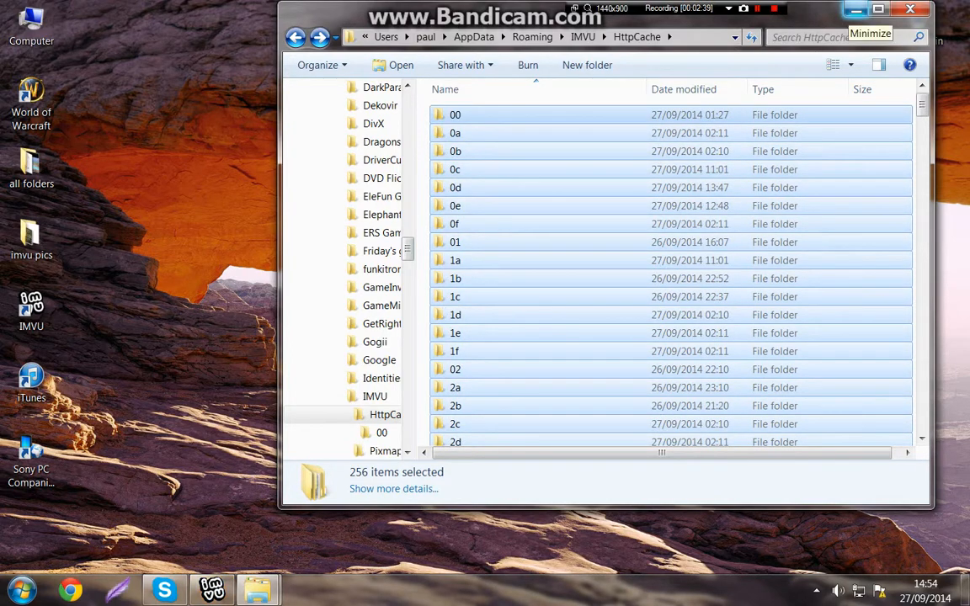
{"action": "scroll", "scroll_direction": "down", "scroll_amount": 3}
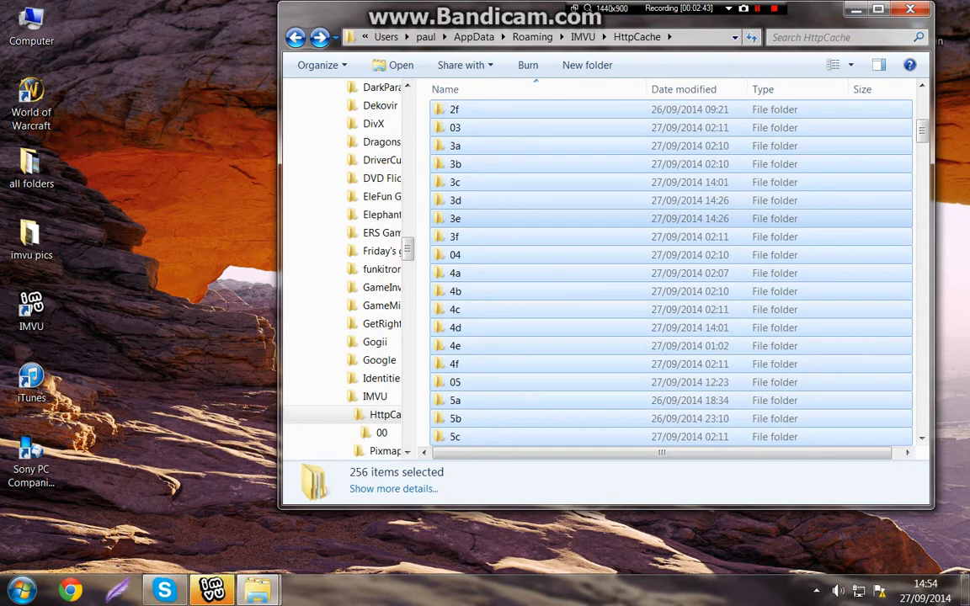
{"action": "scroll", "scroll_direction": "down", "scroll_amount": 3}
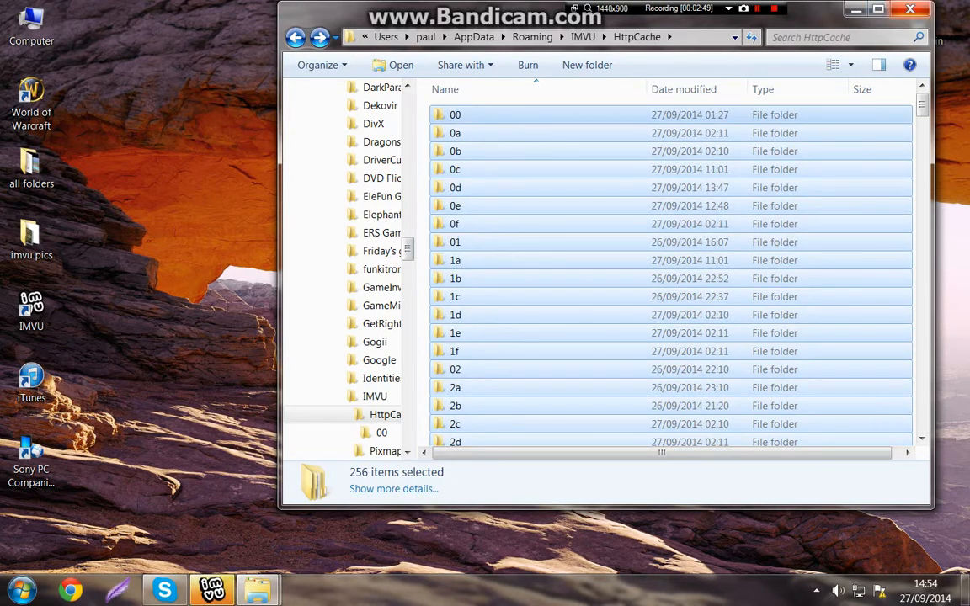
{"action": "scroll", "scroll_direction": "down", "scroll_amount": 3}
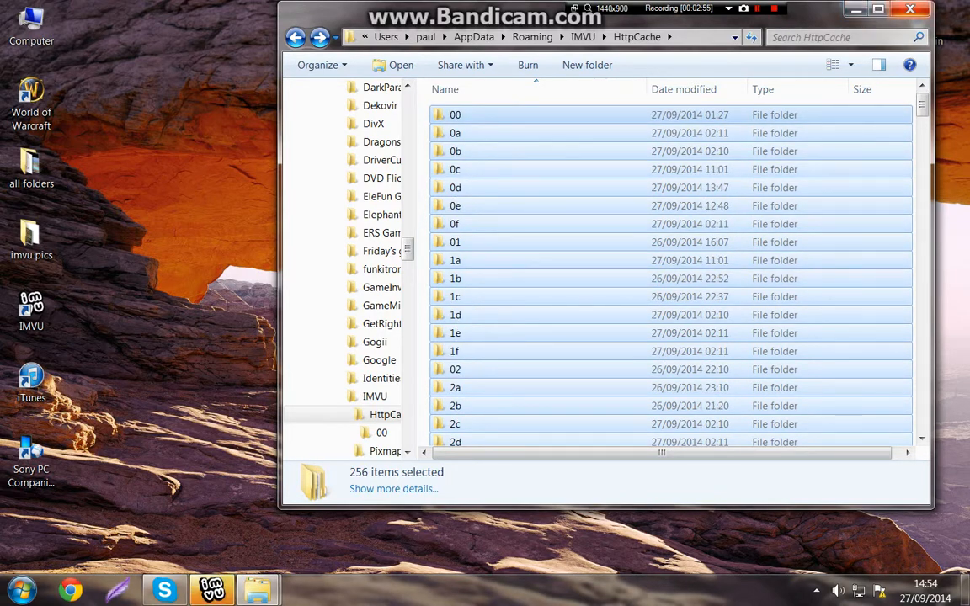
{"action": "left_click", "coordinate": [910, 9]}
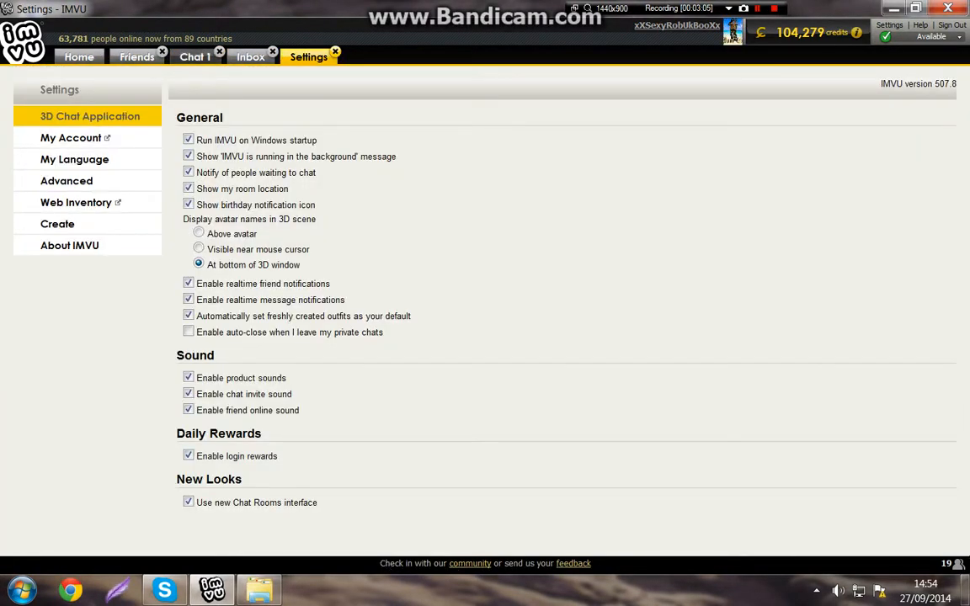
- Show Settings > Advanced troubleshooting cache-clear option, then close Settings to return to Chat 1
{"action": "left_click", "coordinate": [65, 180]}
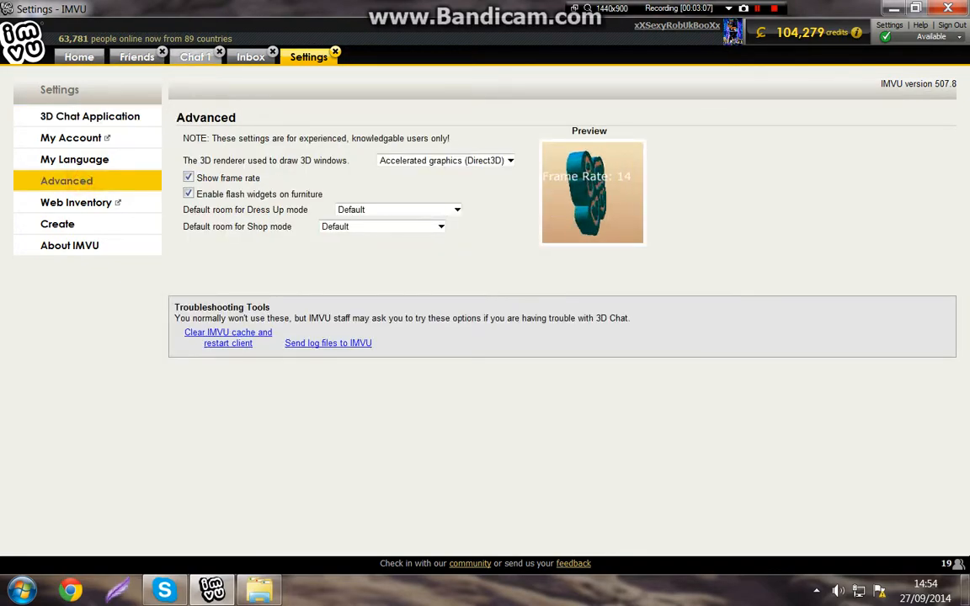
{"action": "left_click", "coordinate": [194, 57]}
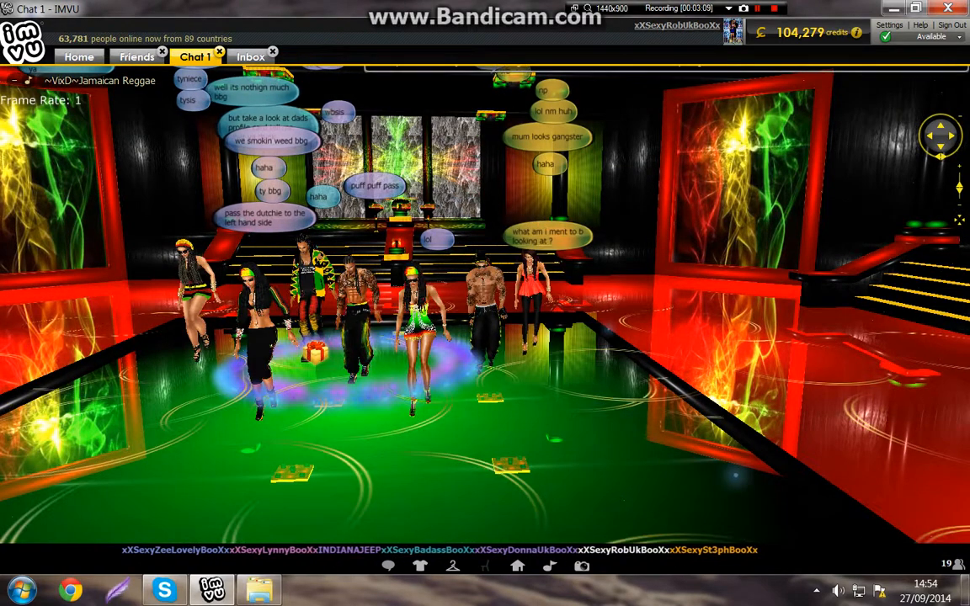